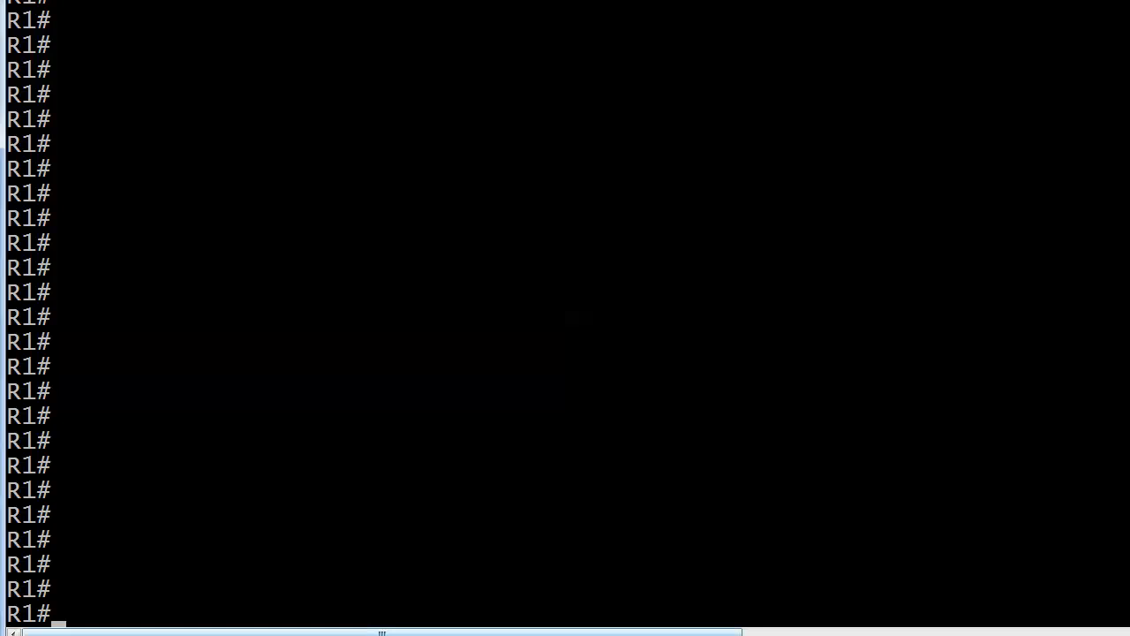
Step: Resume the R2 session and ping 44.44.44.4 with all five echoes succeeding
{"action": "type", "text": "2"}
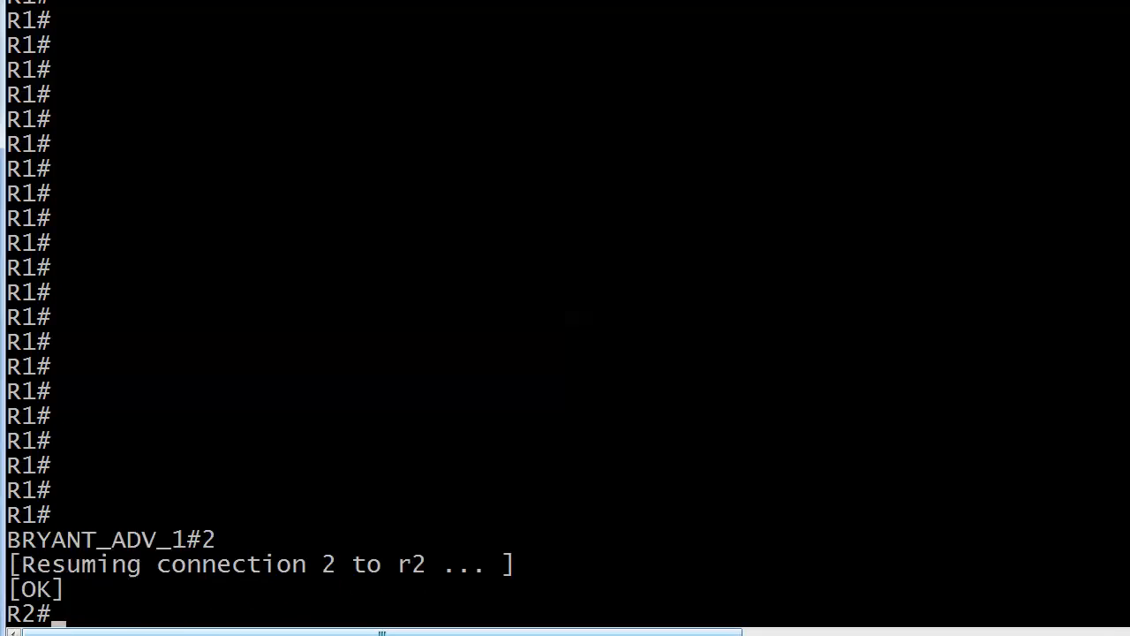
{"action": "type", "text": "ping 44.44.44.4"}
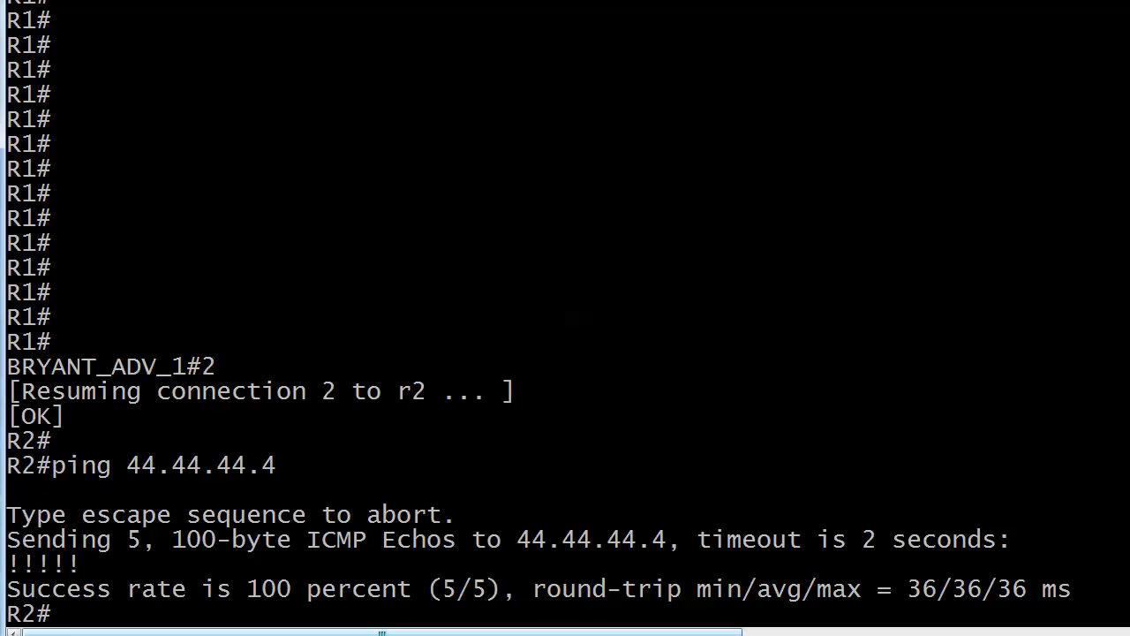
{"action": "key", "text": "Enter"}
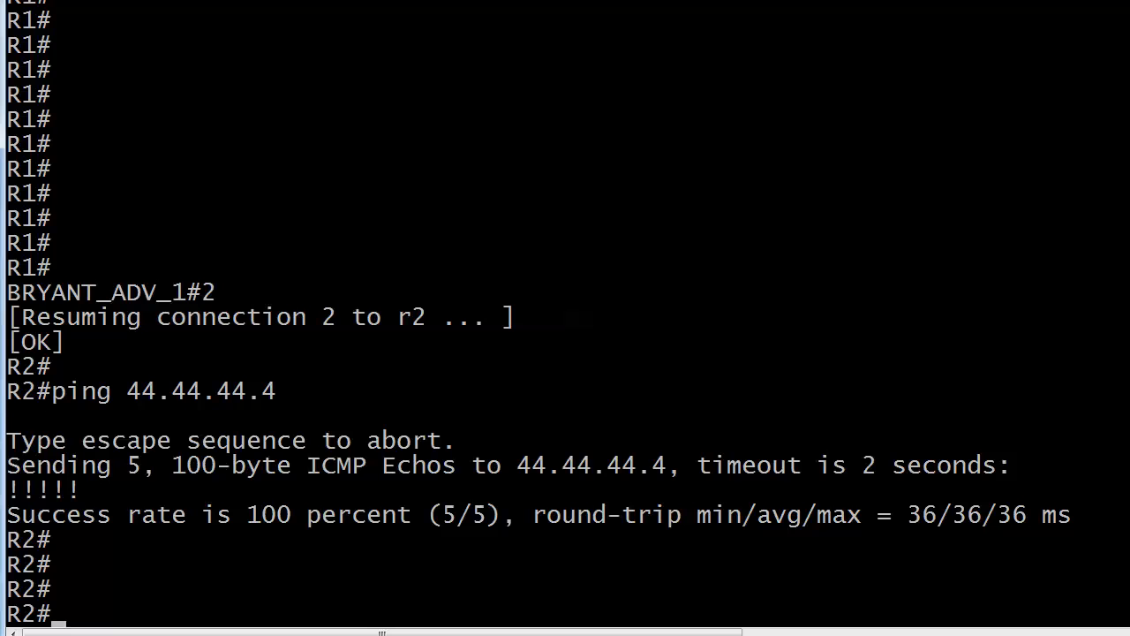
Step: Enter conf t and start access-list 110 as a deny rule, correcting the invalid attempt
{"action": "type", "text": "conf t"}
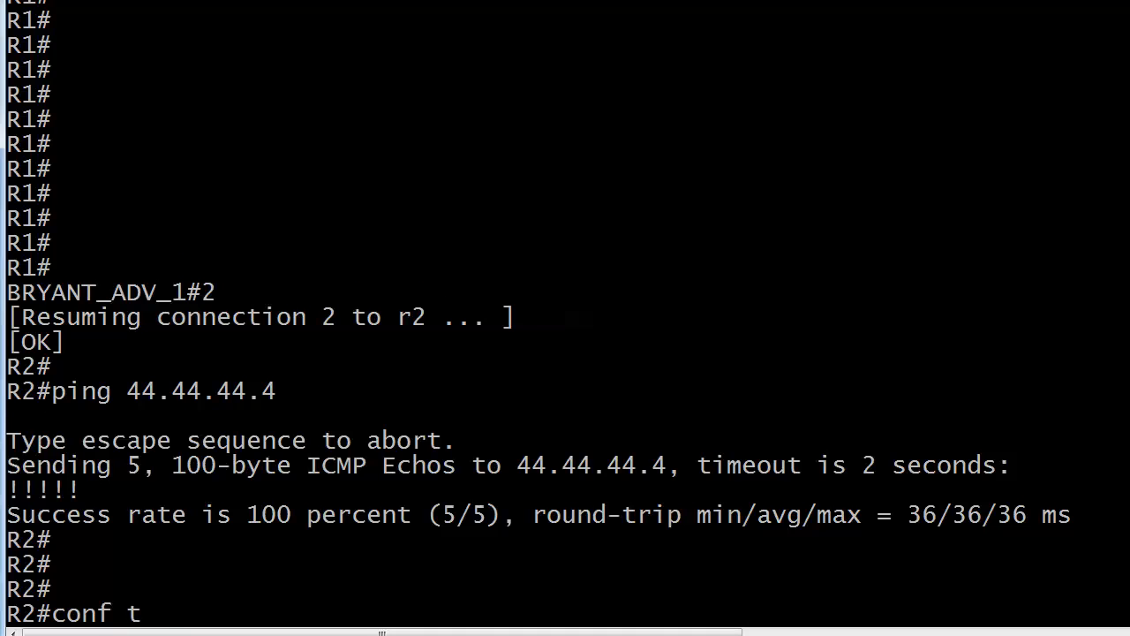
{"action": "type", "text": "access-list 110"}
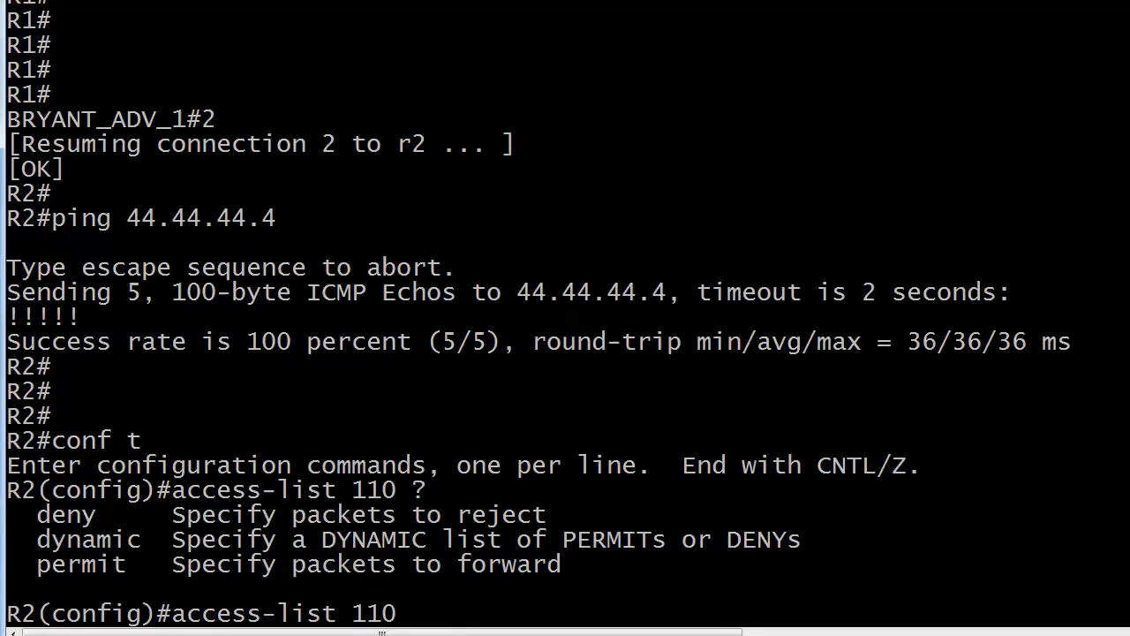
{"action": "type", "text": "permit"}
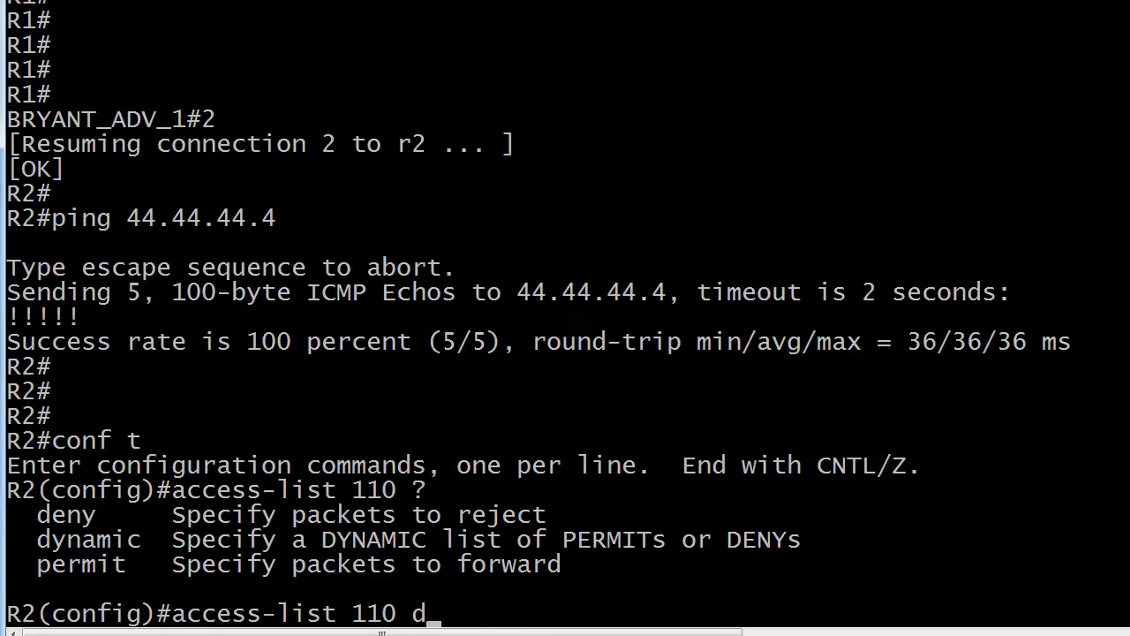
{"action": "type", "text": "eny ?"}
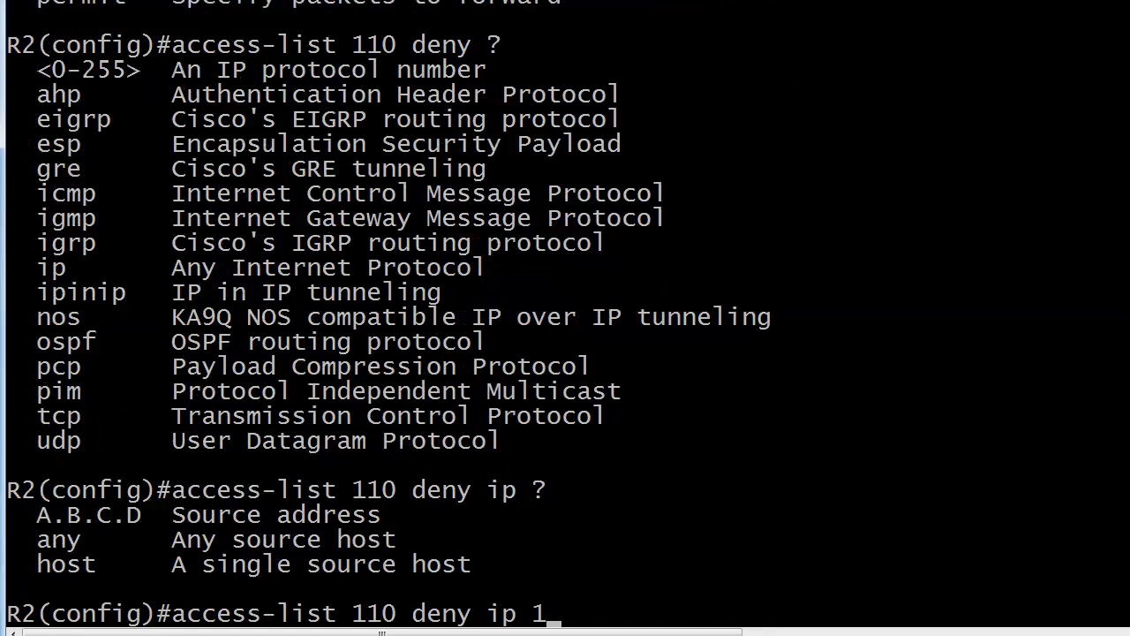
Step: Complete ACL 110's deny rule from 11.11.11.0 0.0.0.255 to 44.44.44.0 0.0.0.255
{"action": "type", "text": "1.11.11.0 0.0"}
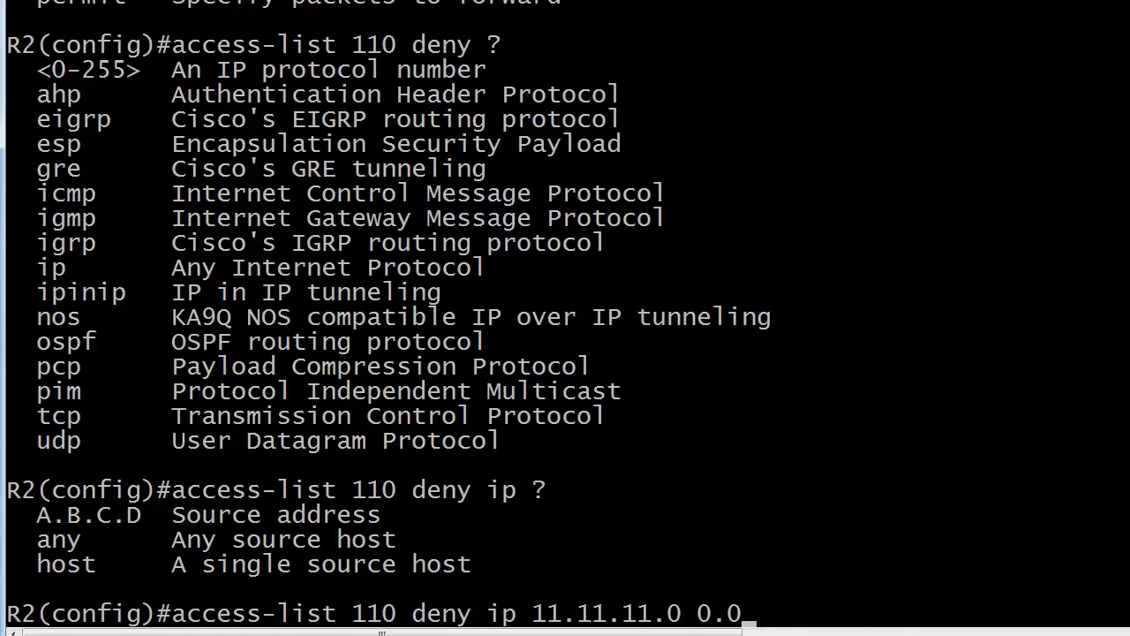
{"action": "type", "text": "0.0.0.255 ?"}
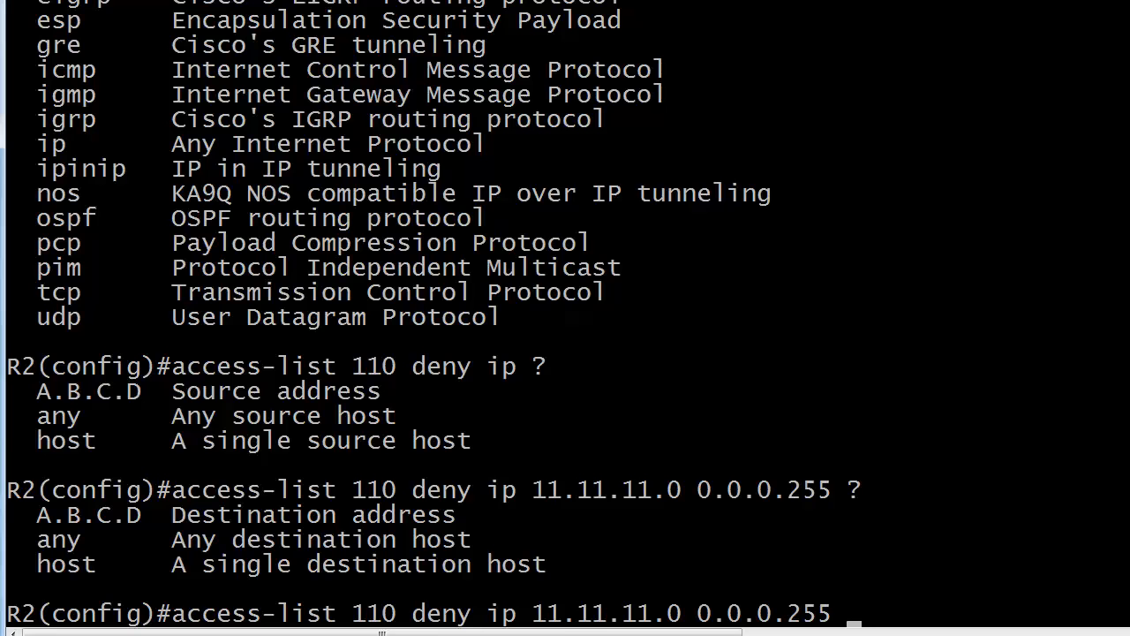
{"action": "type", "text": "44.44.44.0 0.0.0.25"}
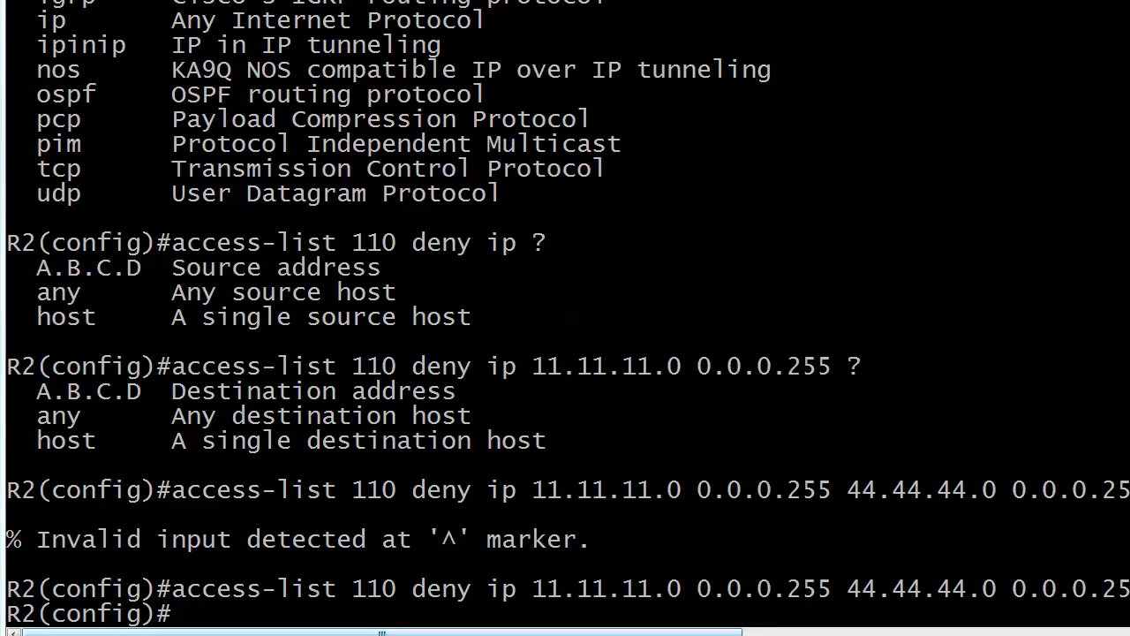
{"action": "scroll", "scroll_direction": "right", "scroll_amount": 3}
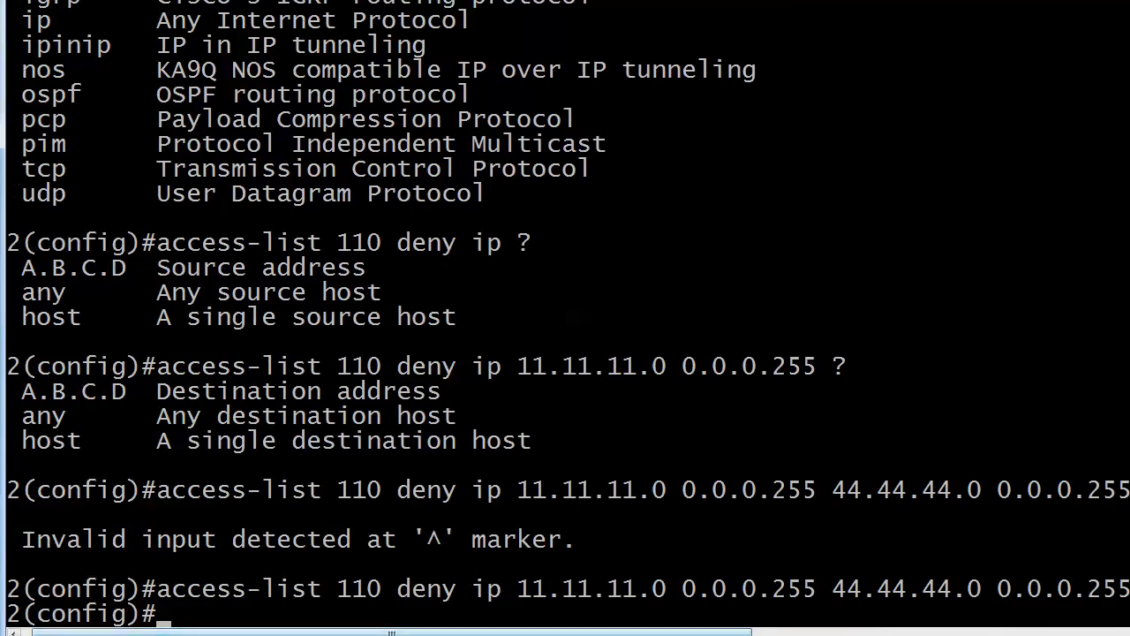
Step: Add 'access-list 110 permit ip any any' to allow all other traffic
{"action": "type", "text": "access-list 110 permit ip any an"}
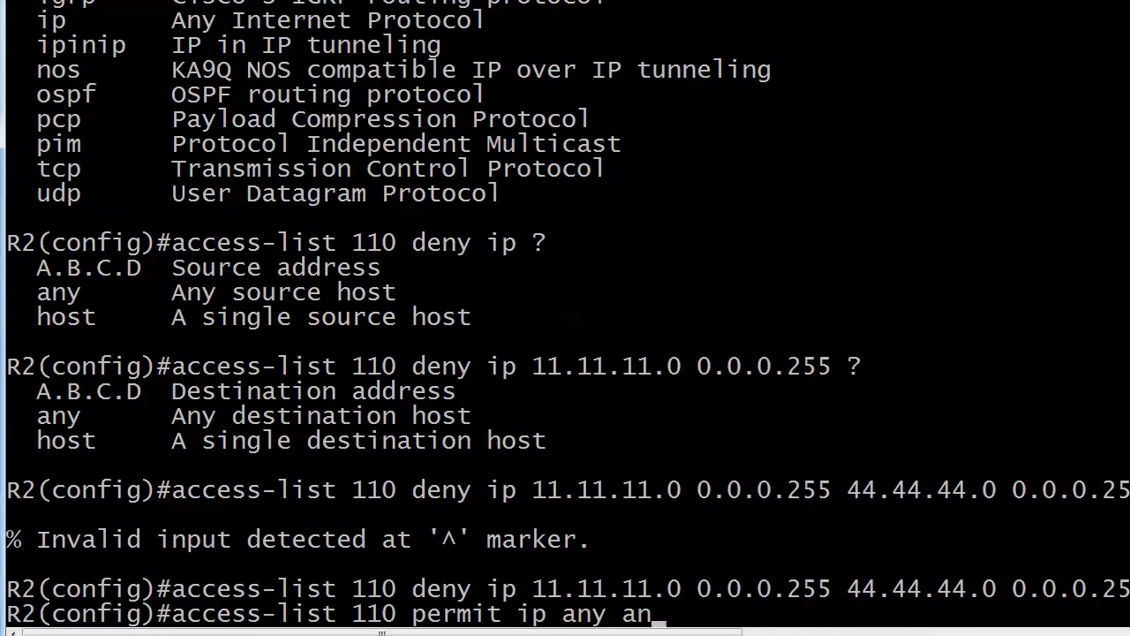
{"action": "key", "text": "enter"}
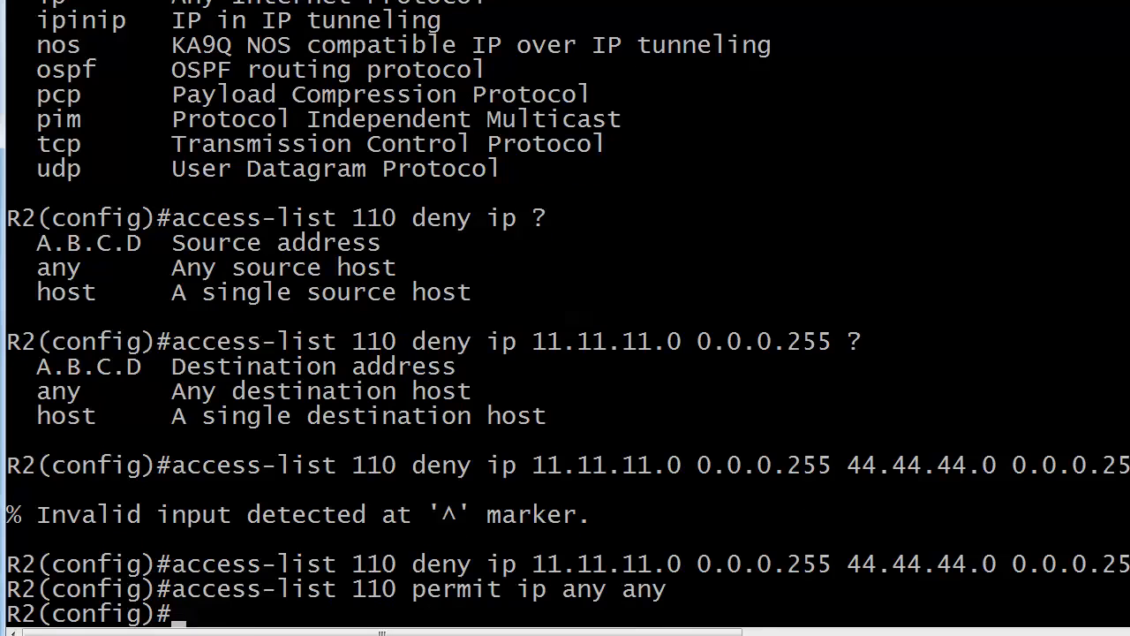
Step: Apply ACL 110 inbound on interface e0 with 'ip access-group 110 in'
{"action": "type", "text": "int e0"}
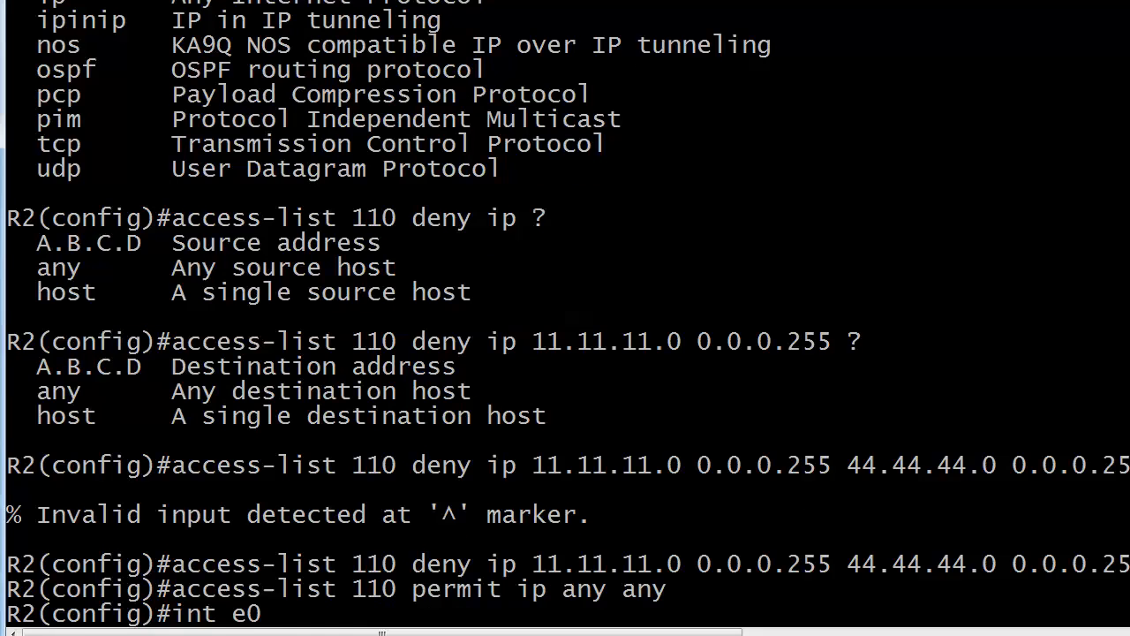
{"action": "key", "text": "enter"}
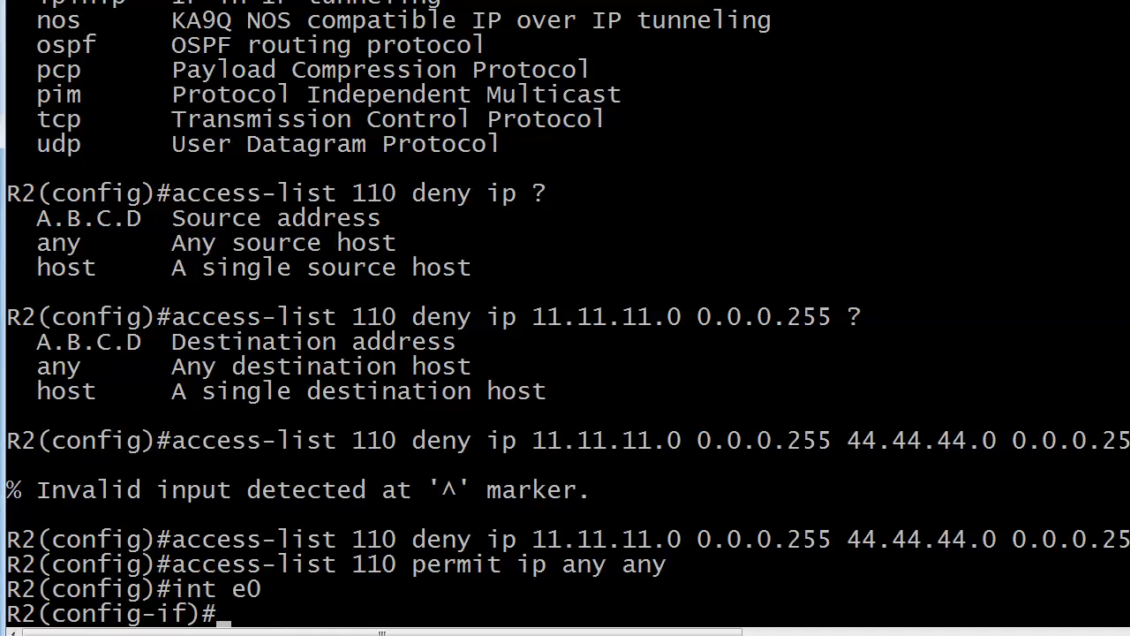
{"action": "type", "text": "ip access-g"}
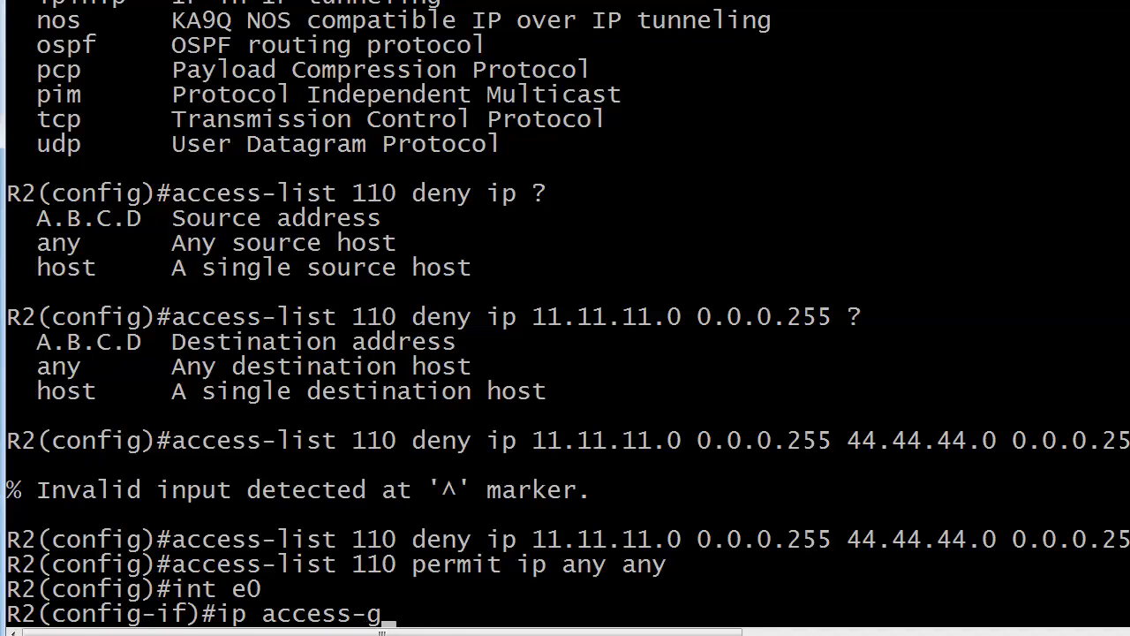
{"action": "type", "text": "roup 110 in"}
{"action": "type", "text": "ping"}
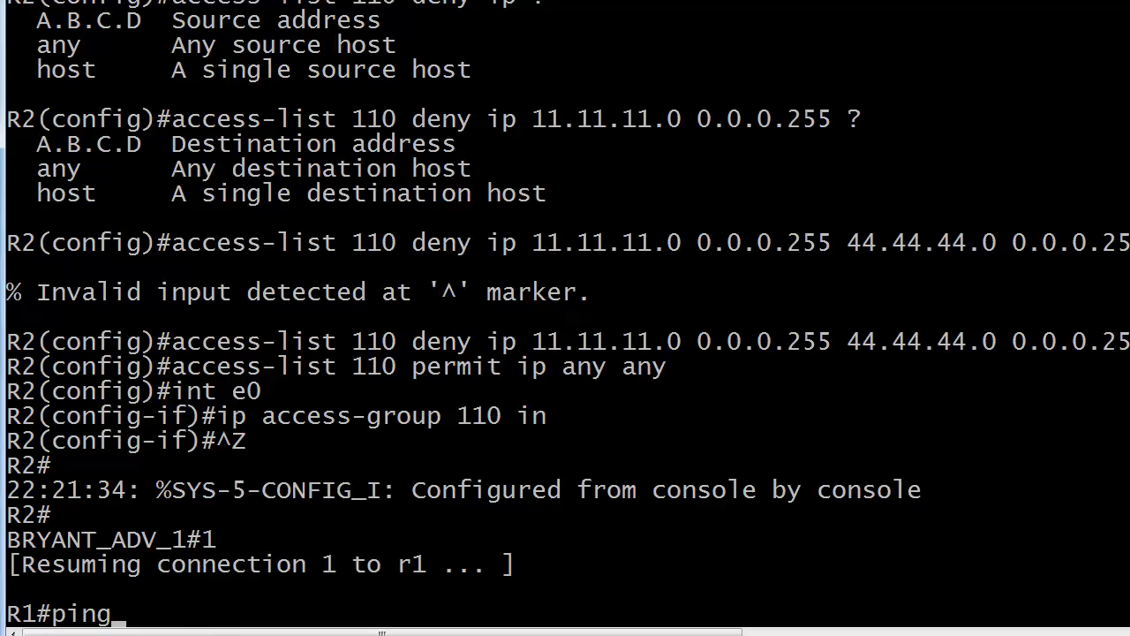
Step: From R1, ping 33.33.33.33 successfully, then ping 44.44.44.4 and see it fail
{"action": "type", "text": "33.33.33.33"}
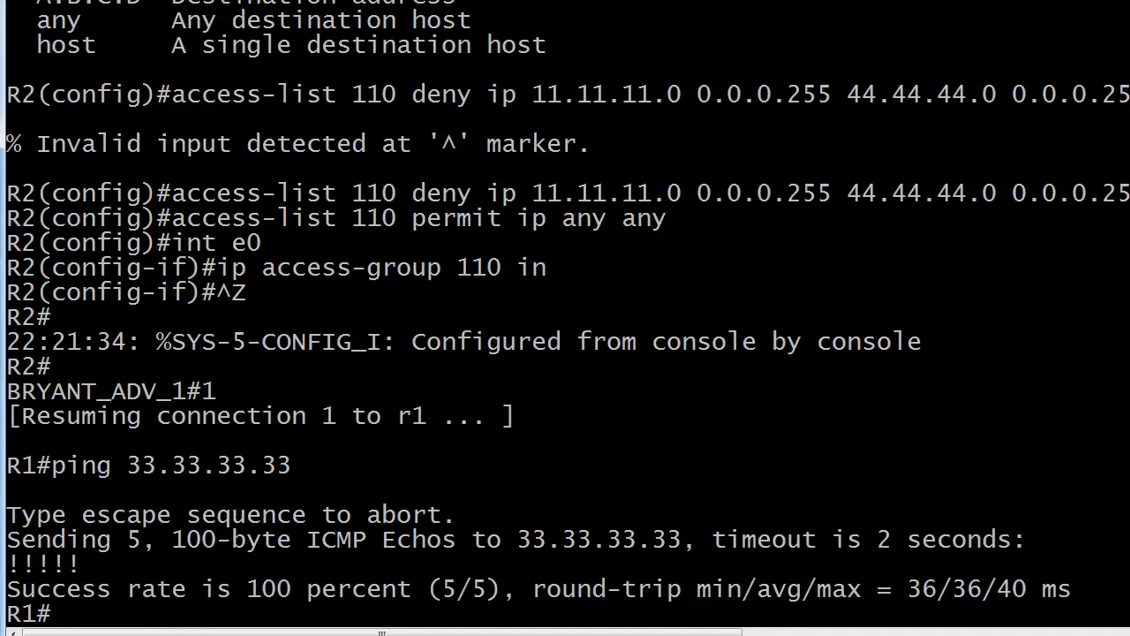
{"action": "type", "text": "ping 44.44.44.4"}
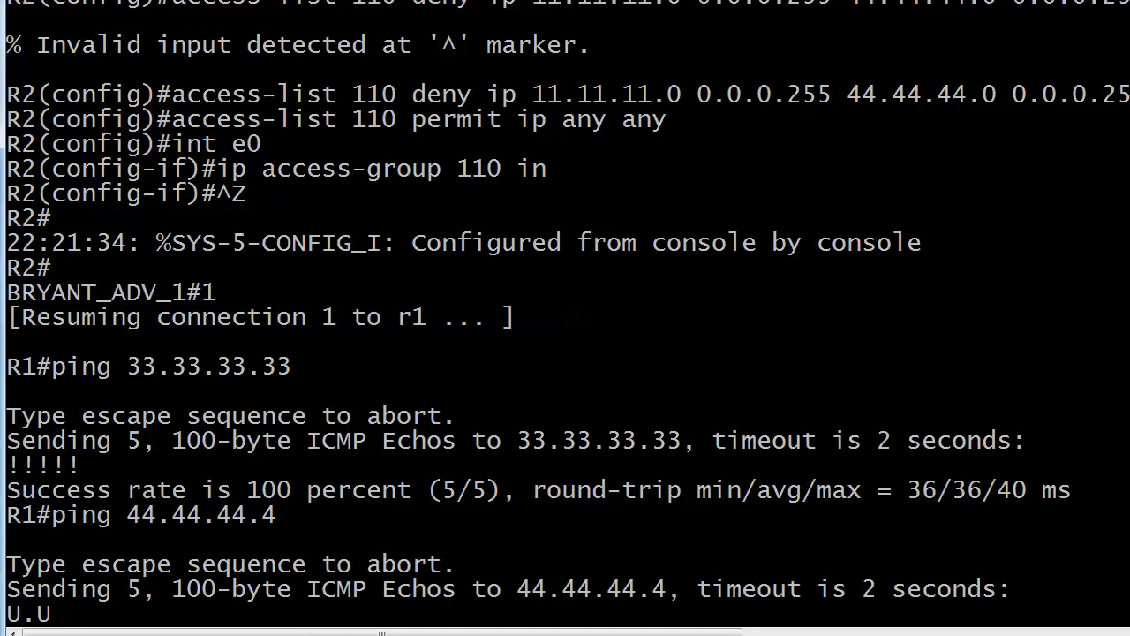
{"action": "scroll", "scroll_direction": "down", "scroll_amount": 3}
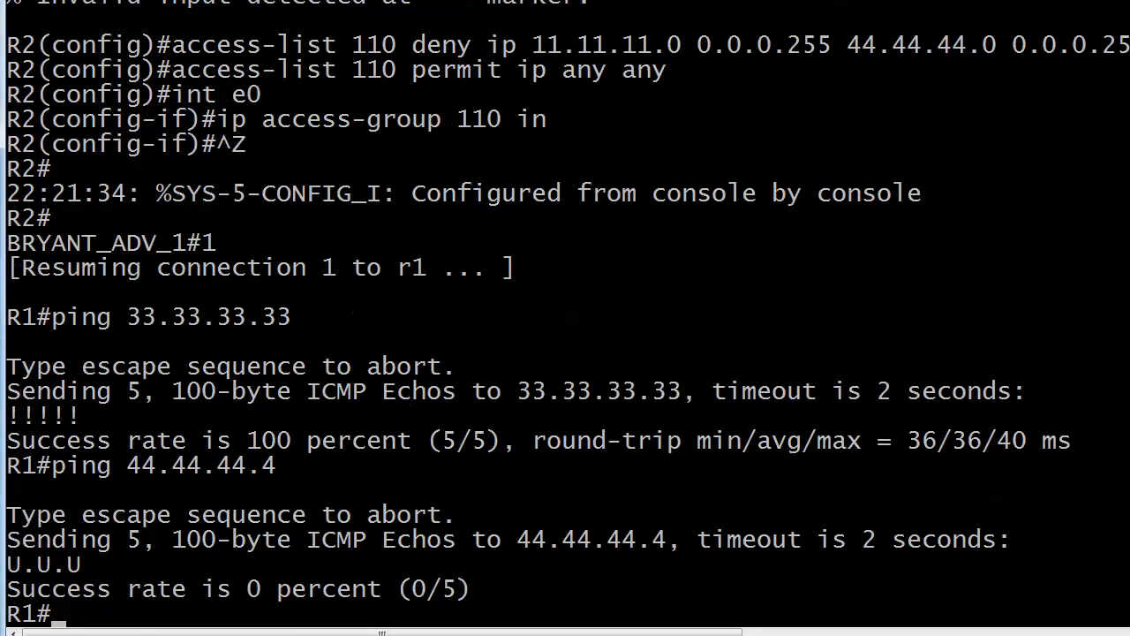